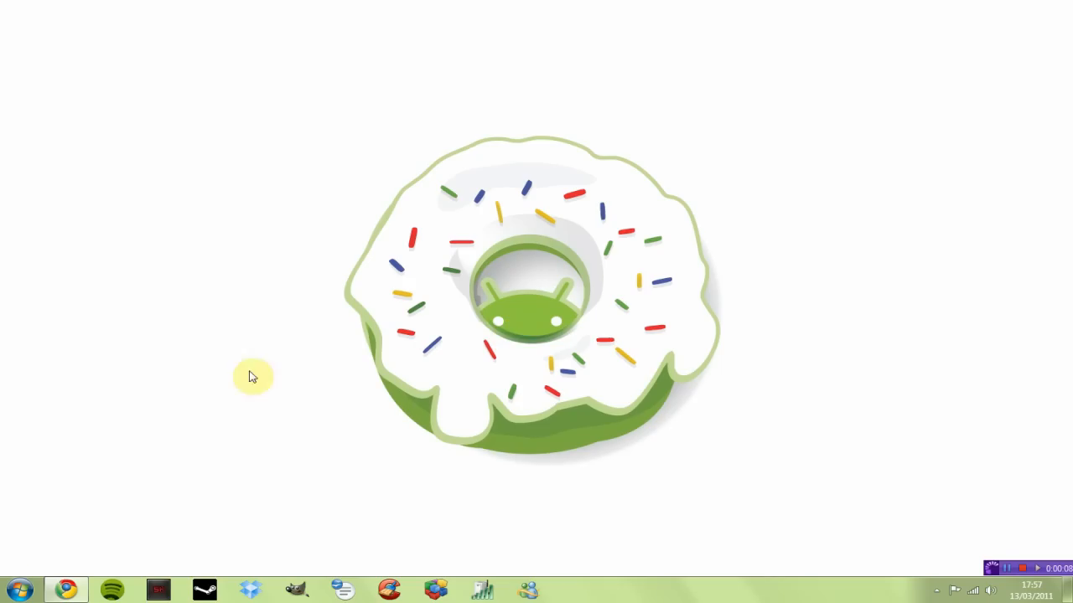
Step: Launch Registry Editor by searching for regedit from the Start Menu
click(15, 591)
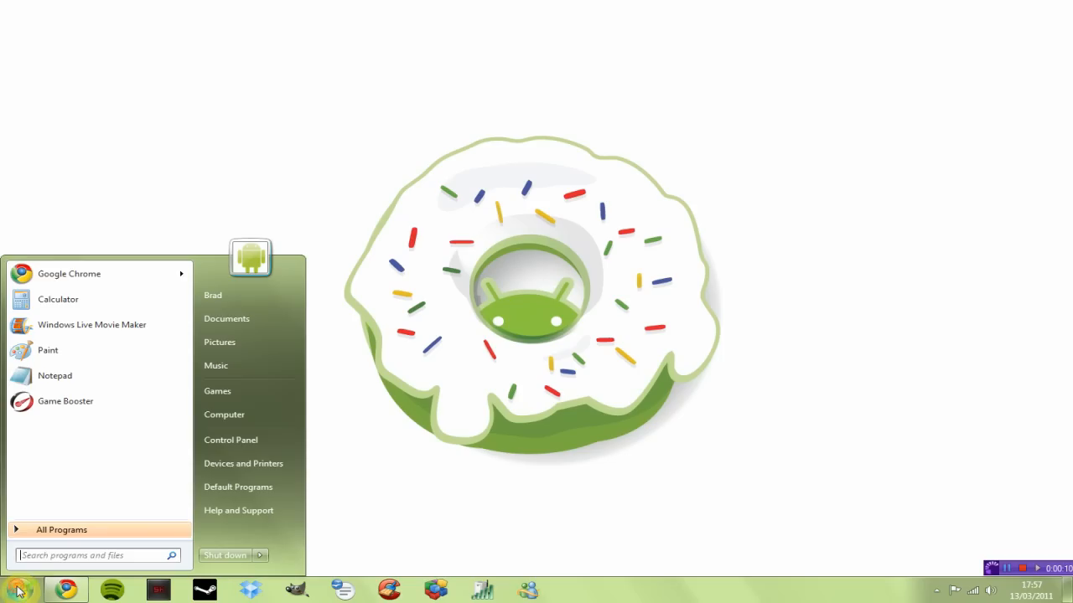
click(92, 555)
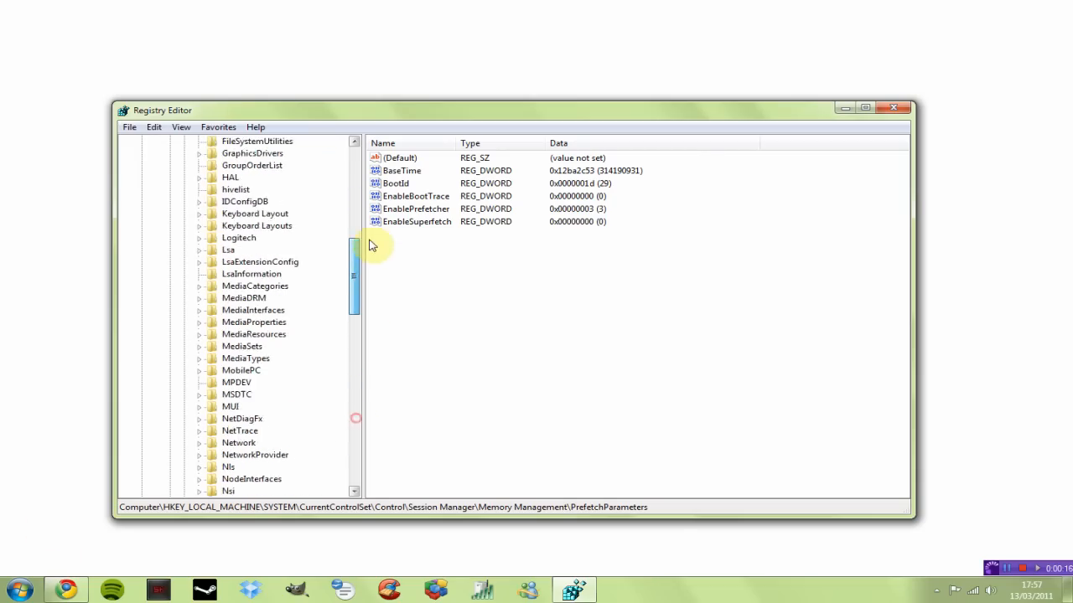
Step: Navigate from HKEY_LOCAL_MACHINE down to Memory Management\PrefetchParameters to list its values
click(146, 177)
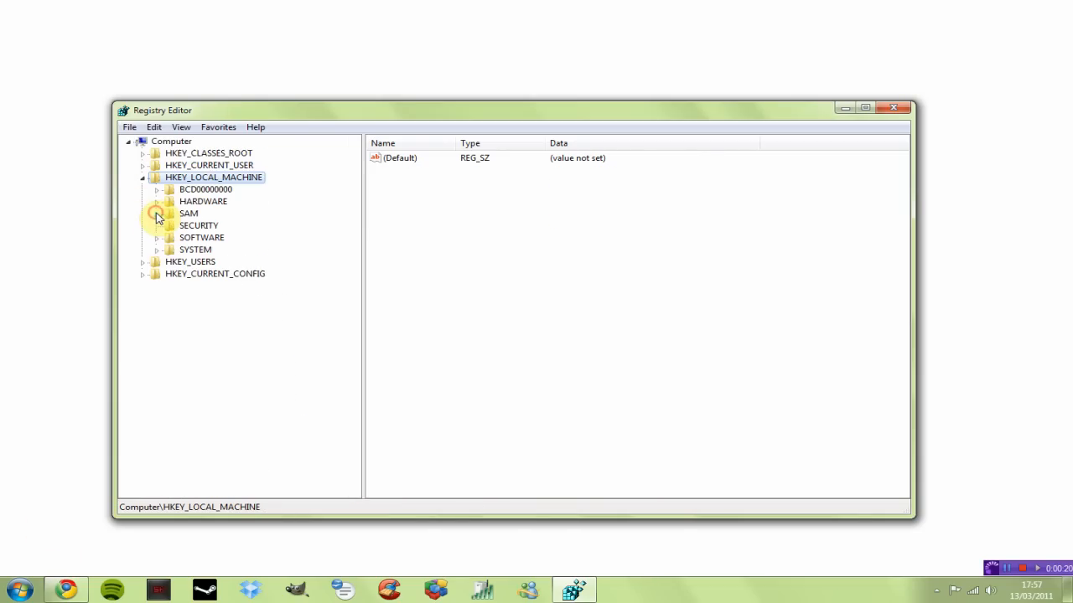
mouse_move(160, 244)
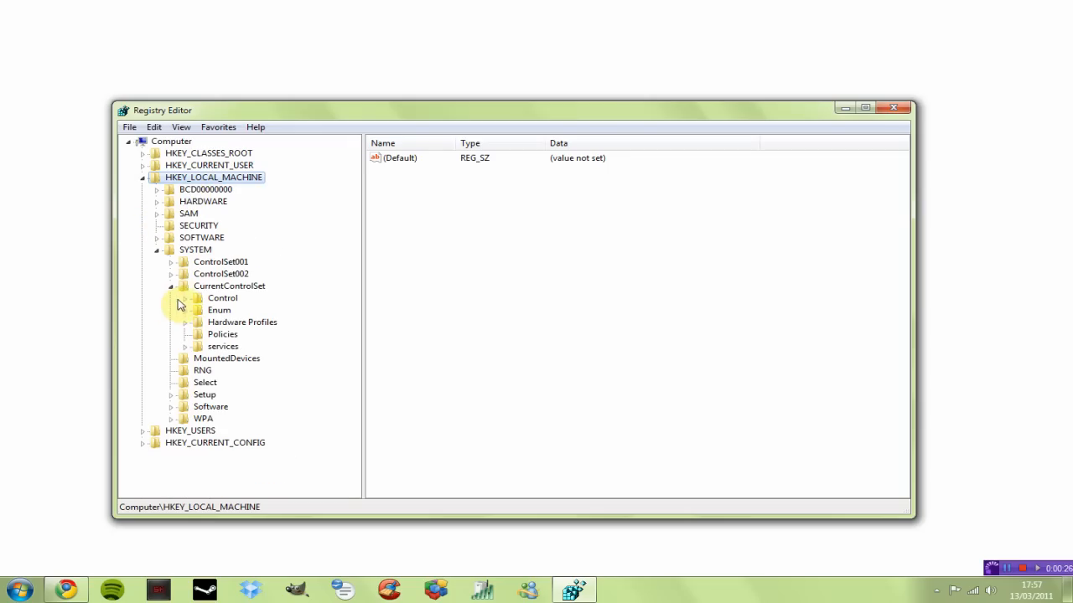
mouse_move(176, 294)
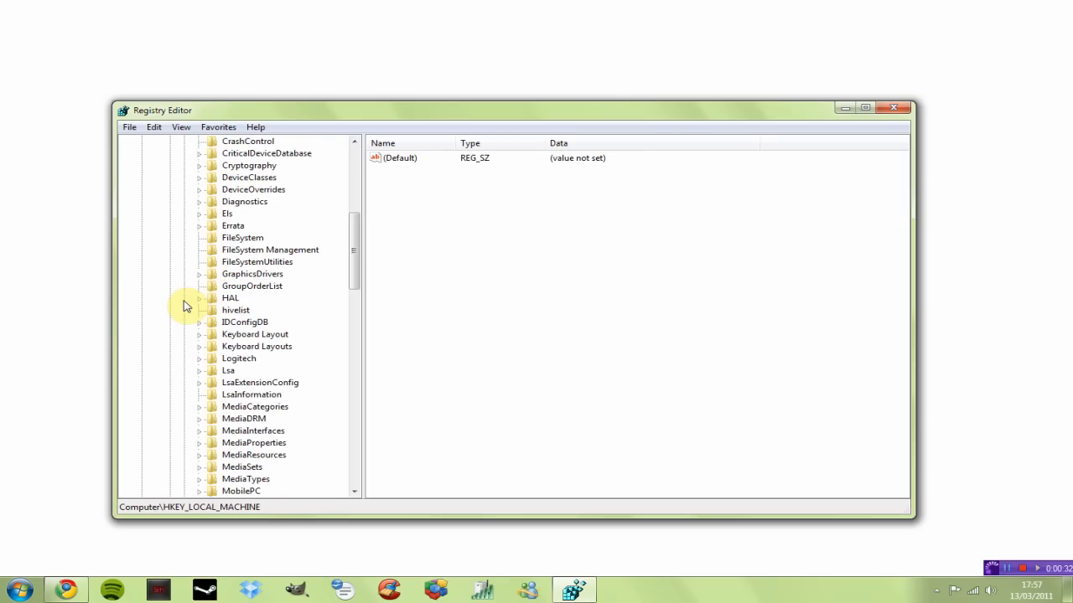
scroll(down, 3)
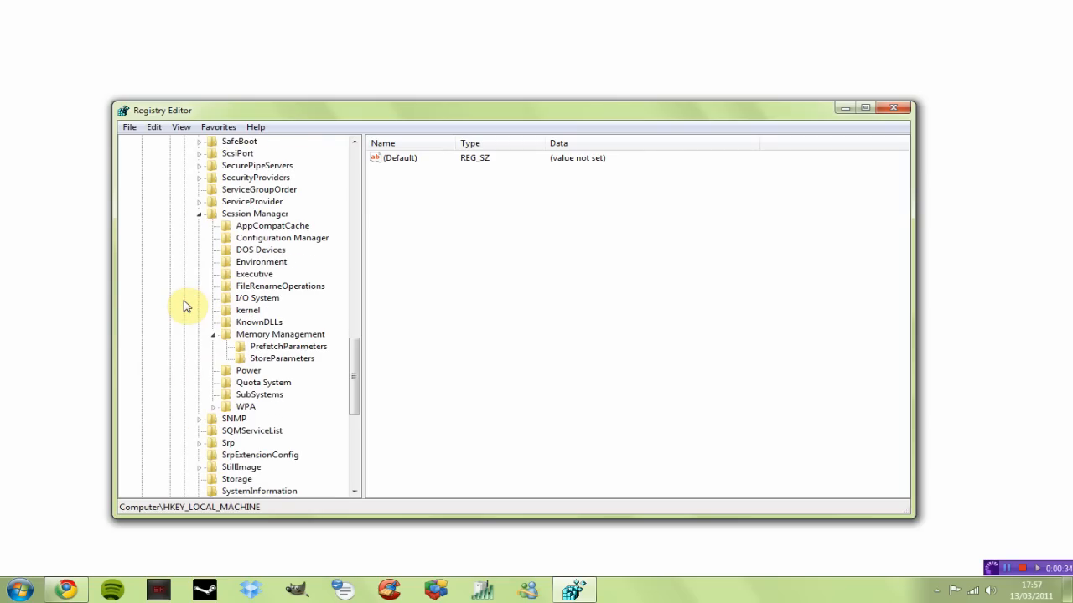
mouse_move(204, 221)
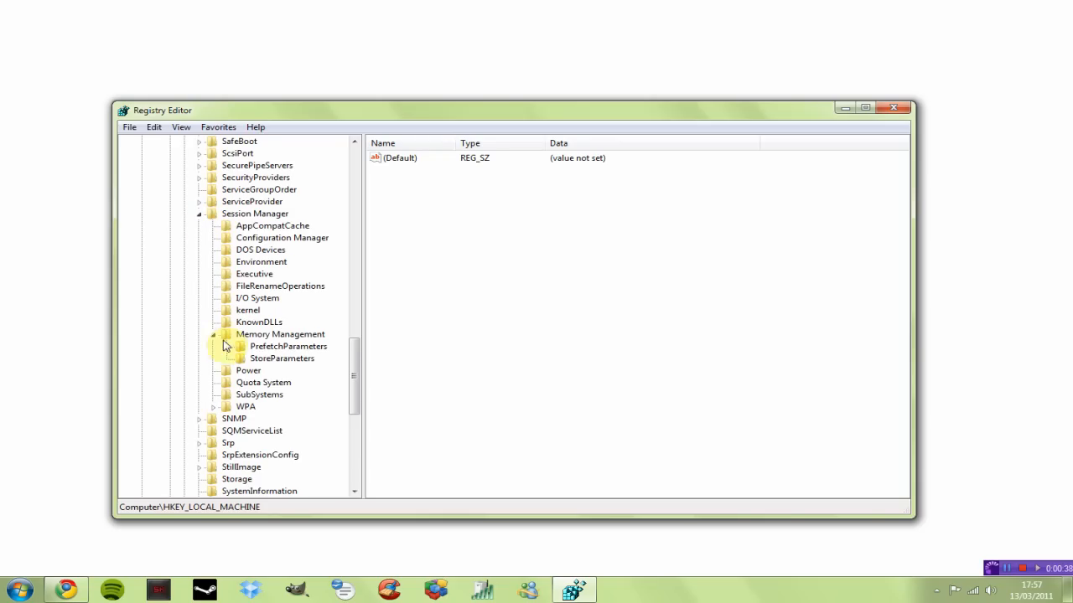
mouse_move(217, 339)
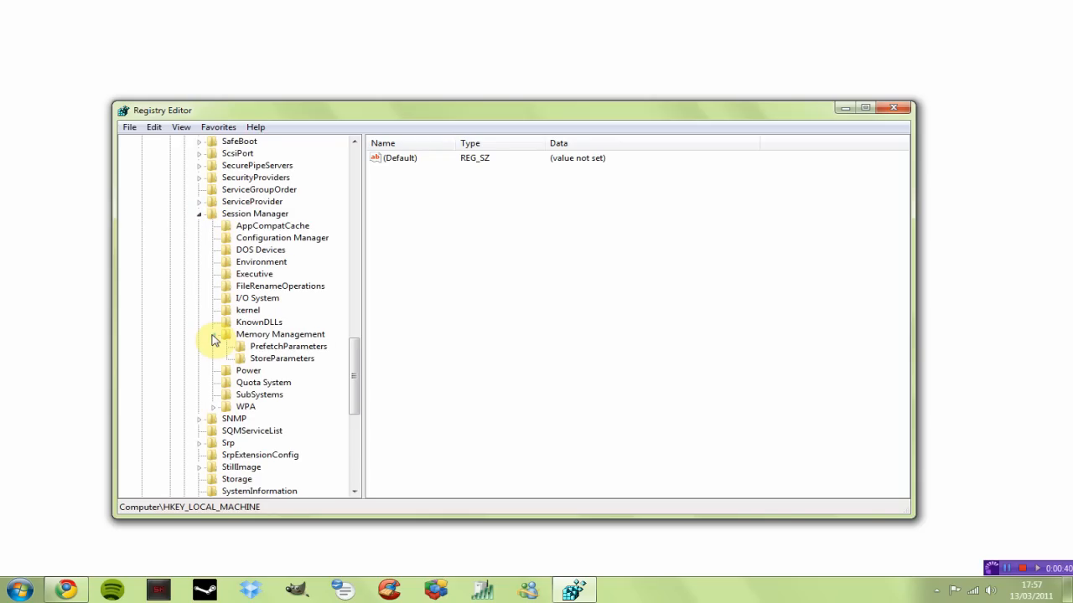
click(288, 346)
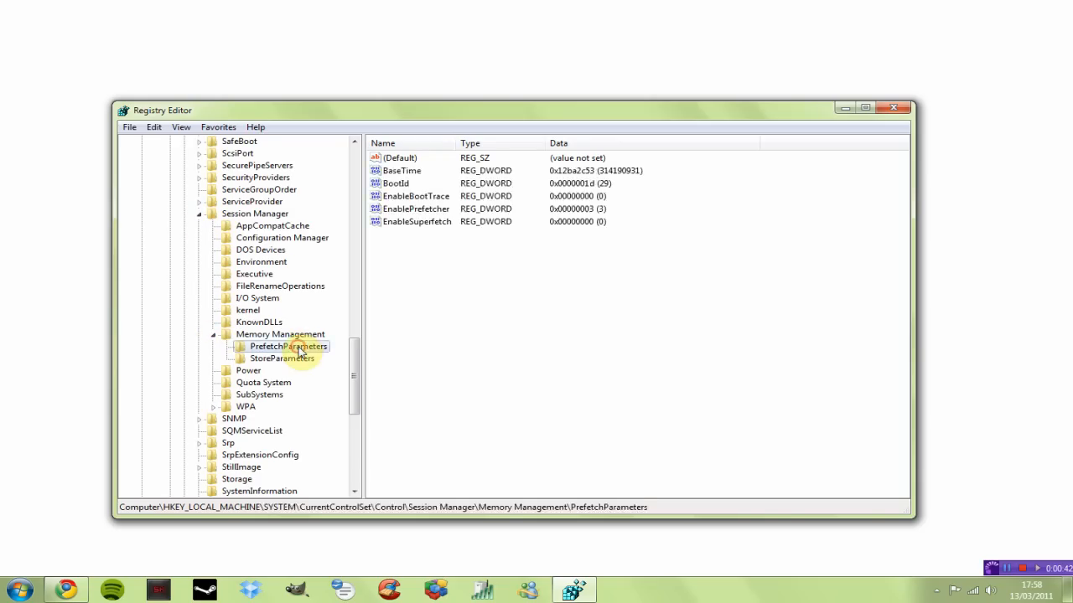
mouse_move(417, 232)
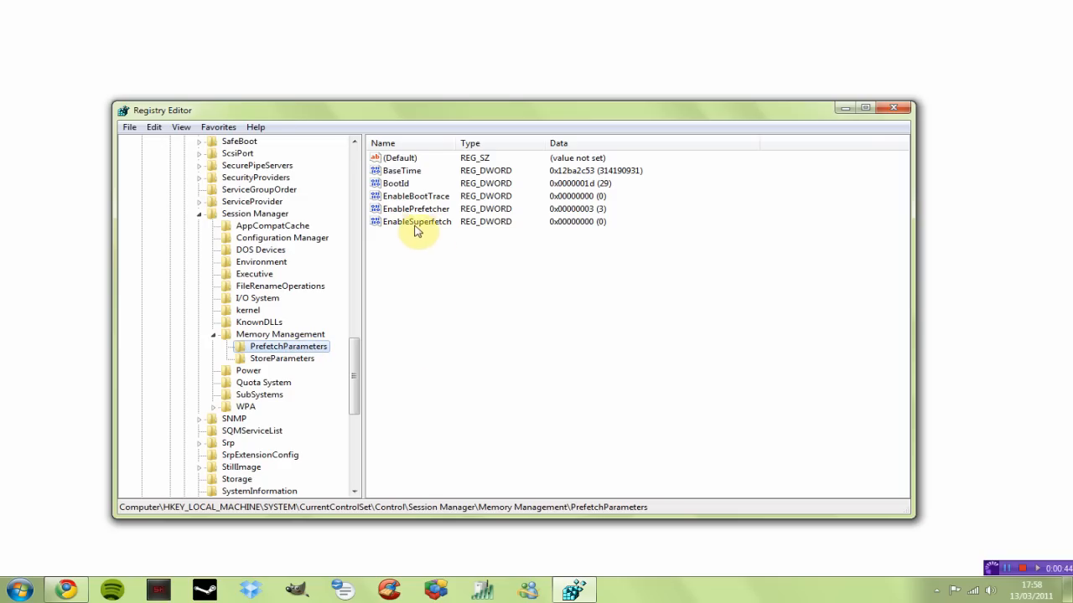
Step: Change EnableSuperfetch's value data to 0 and confirm
double_click(416, 221)
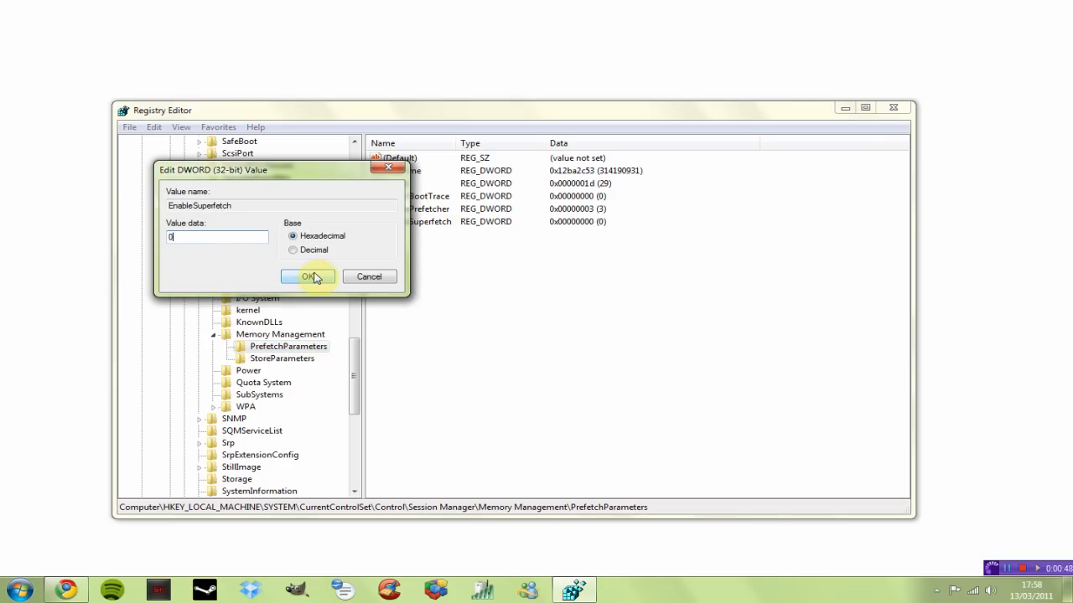
click(309, 277)
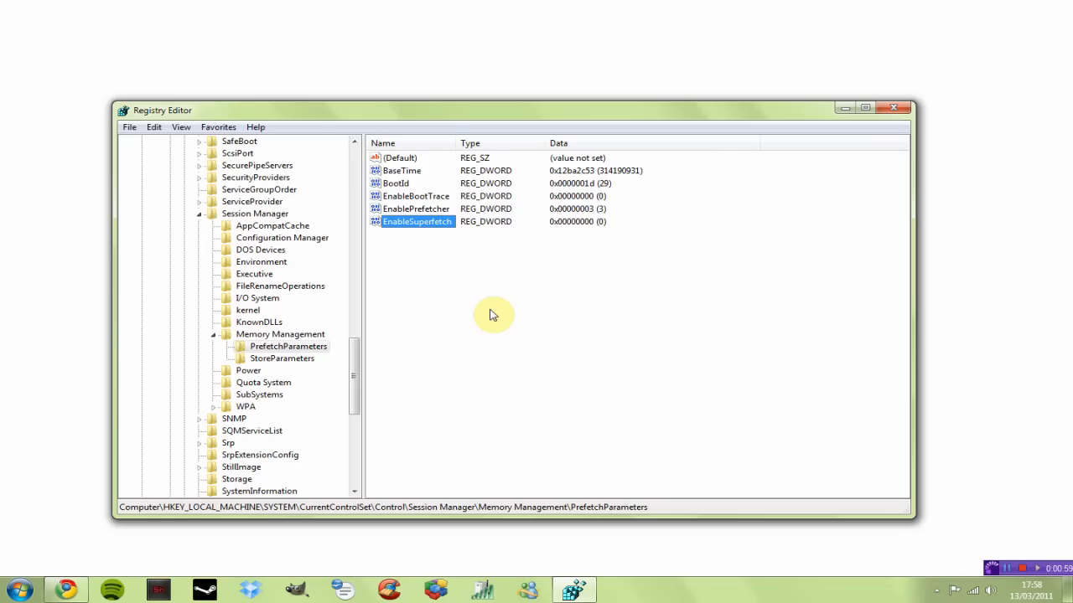
mouse_move(533, 305)
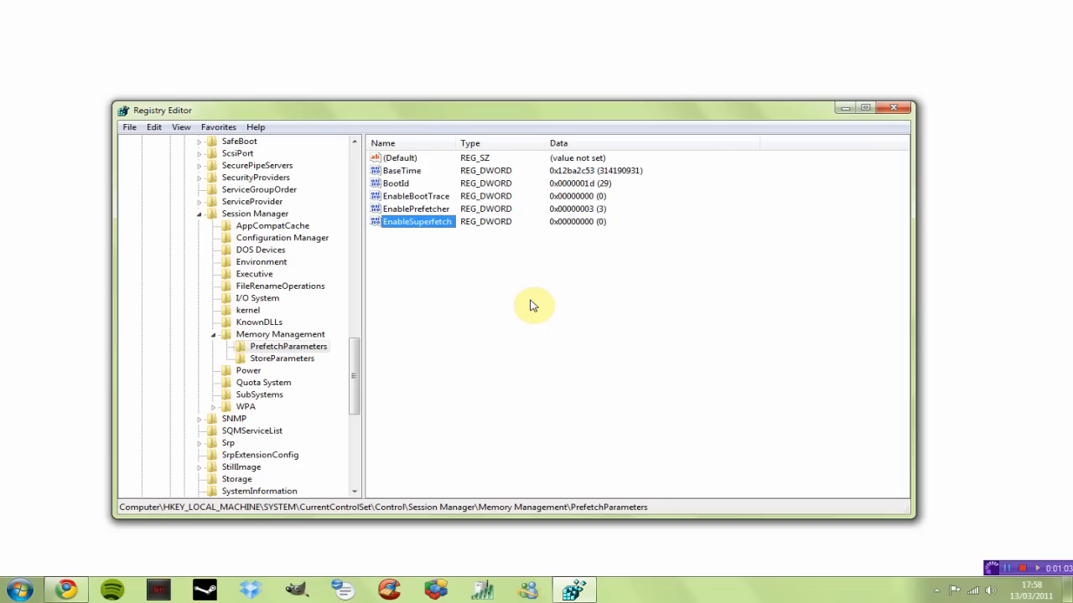